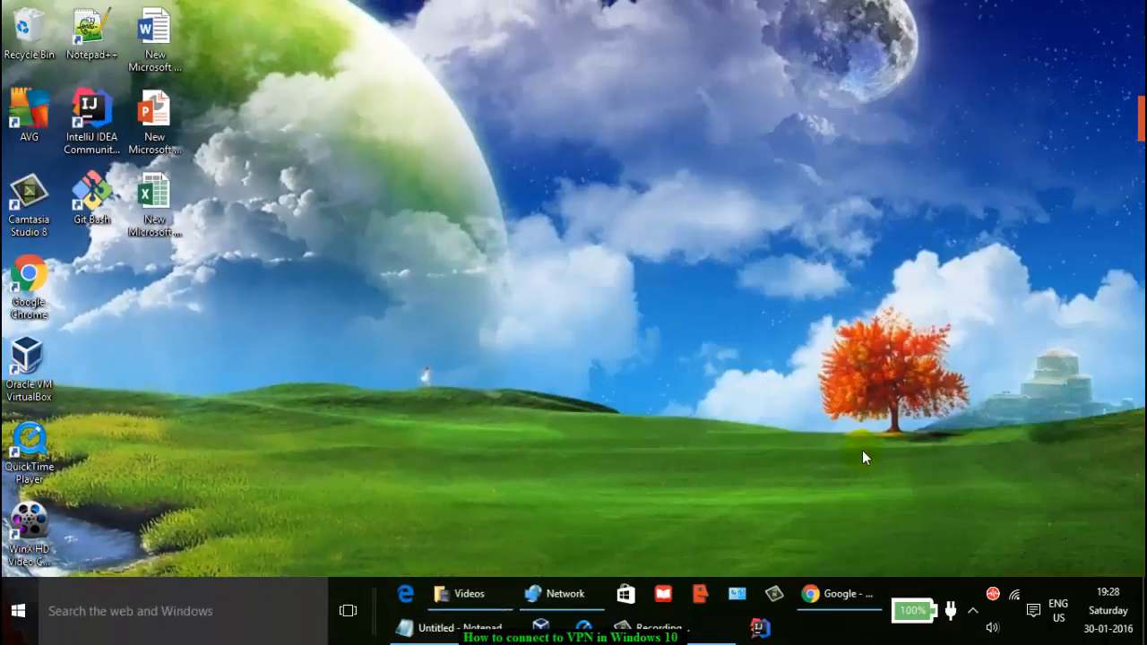
mouse_move(941, 398)
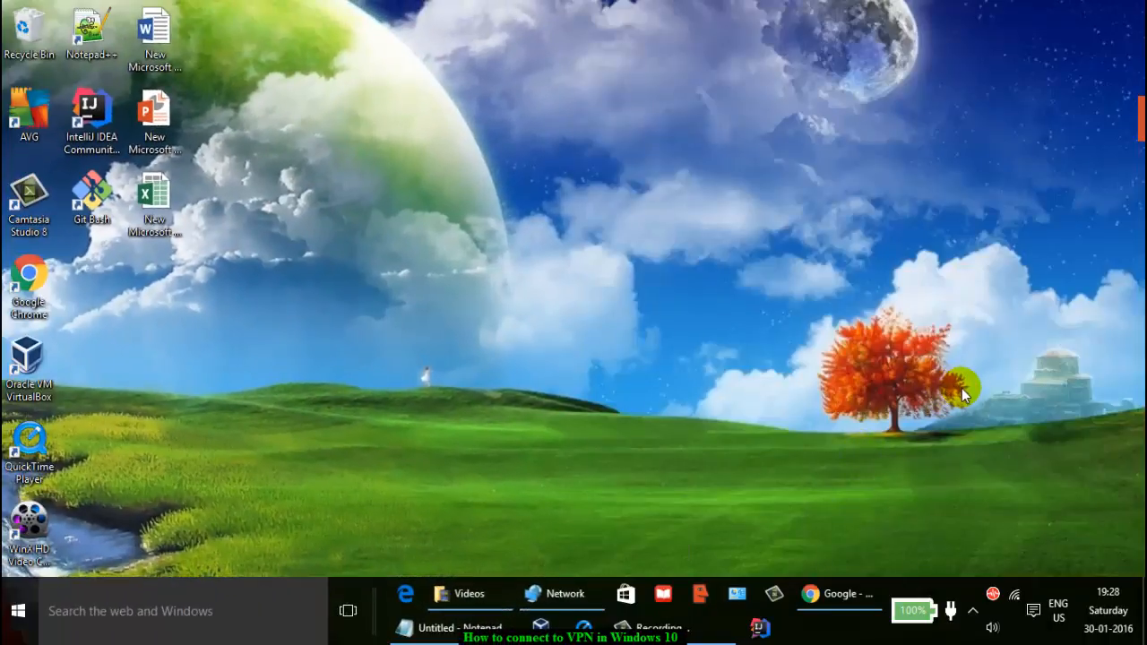
mouse_move(976, 425)
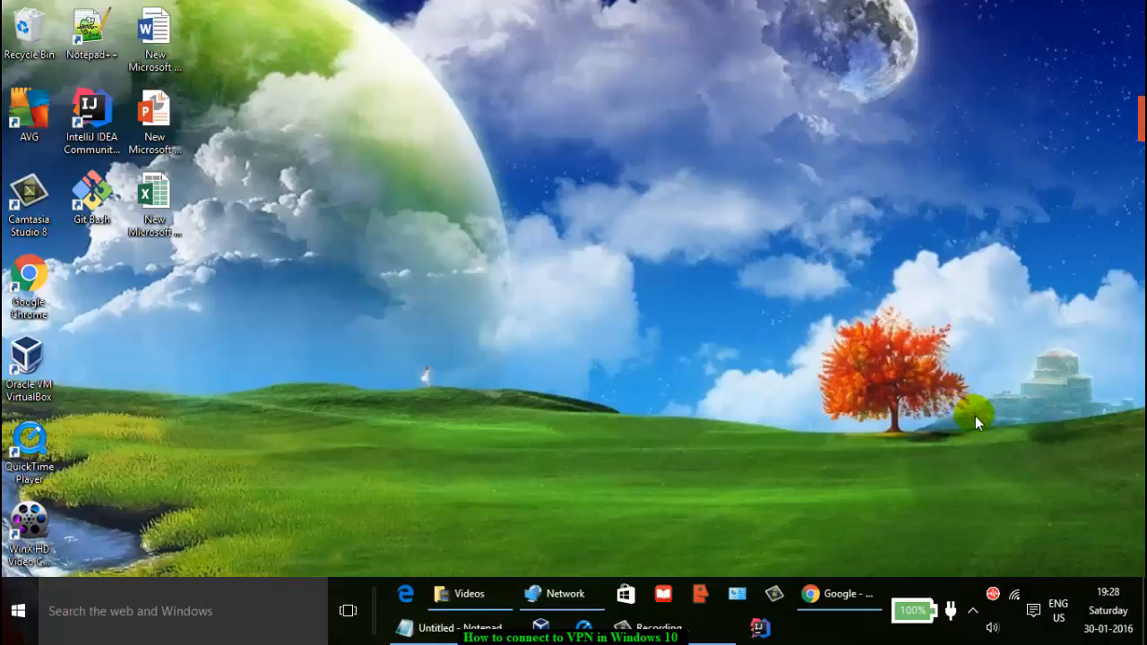
mouse_move(948, 419)
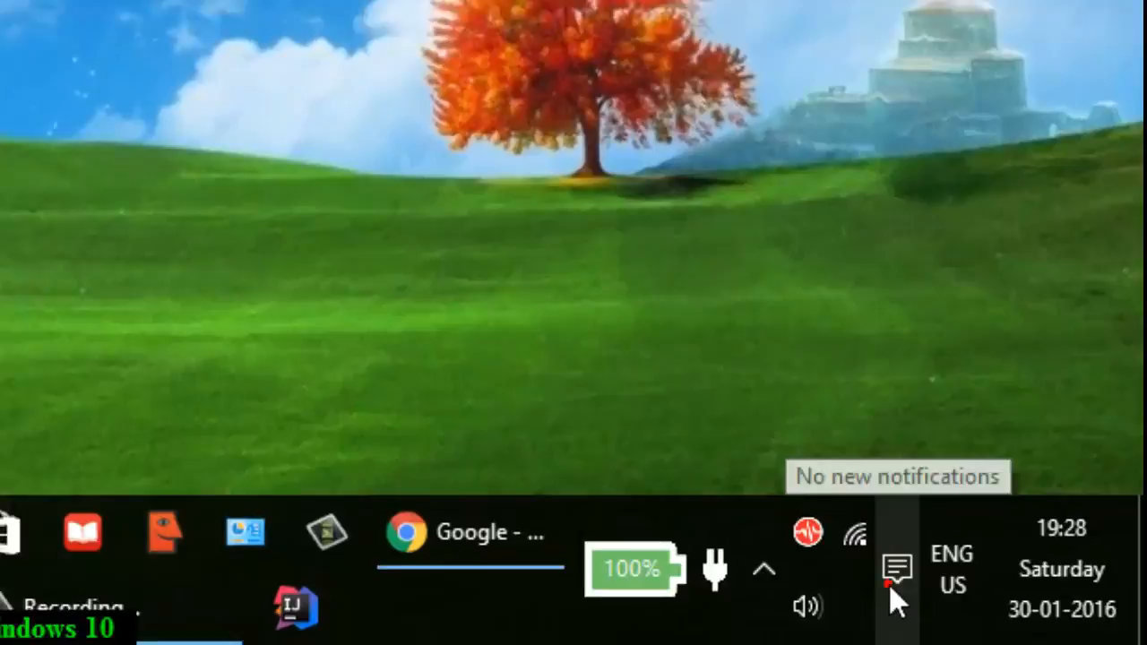
- Review the empty Add a VPN connection form and cancel back to the VPN page
left_click(898, 565)
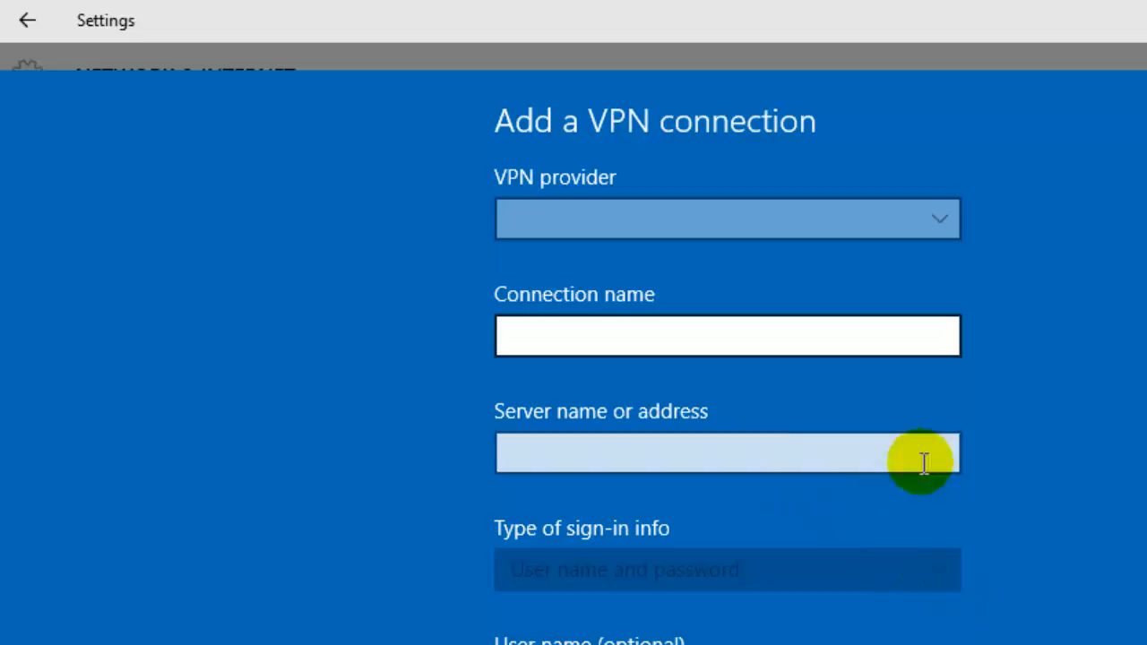
scroll("down", 3)
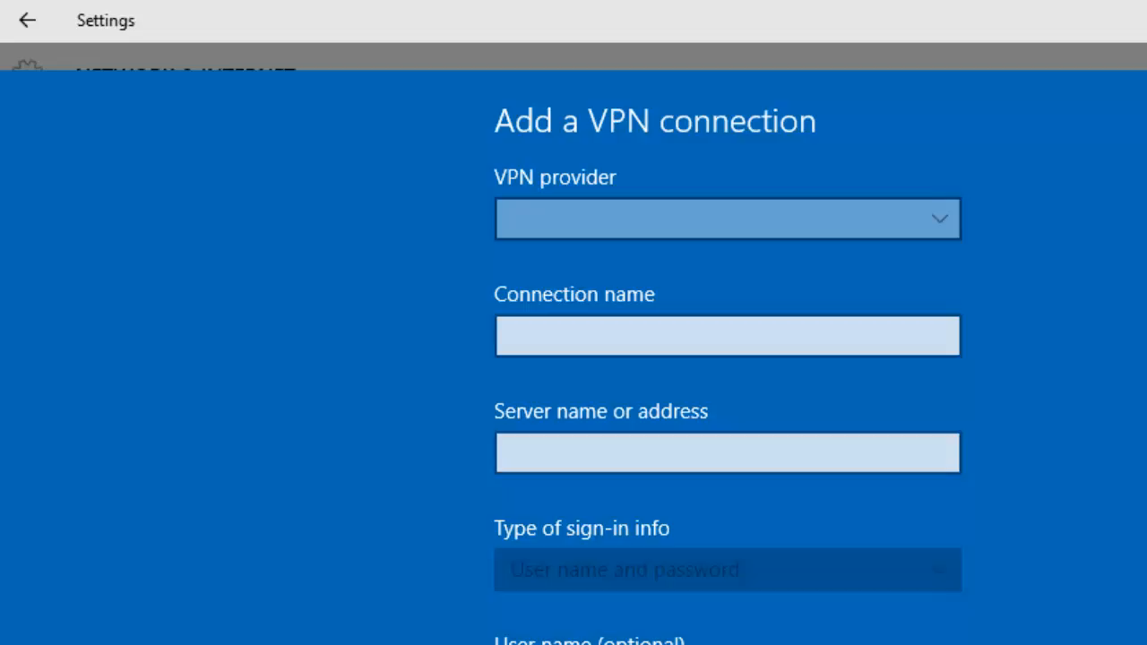
left_click(32, 19)
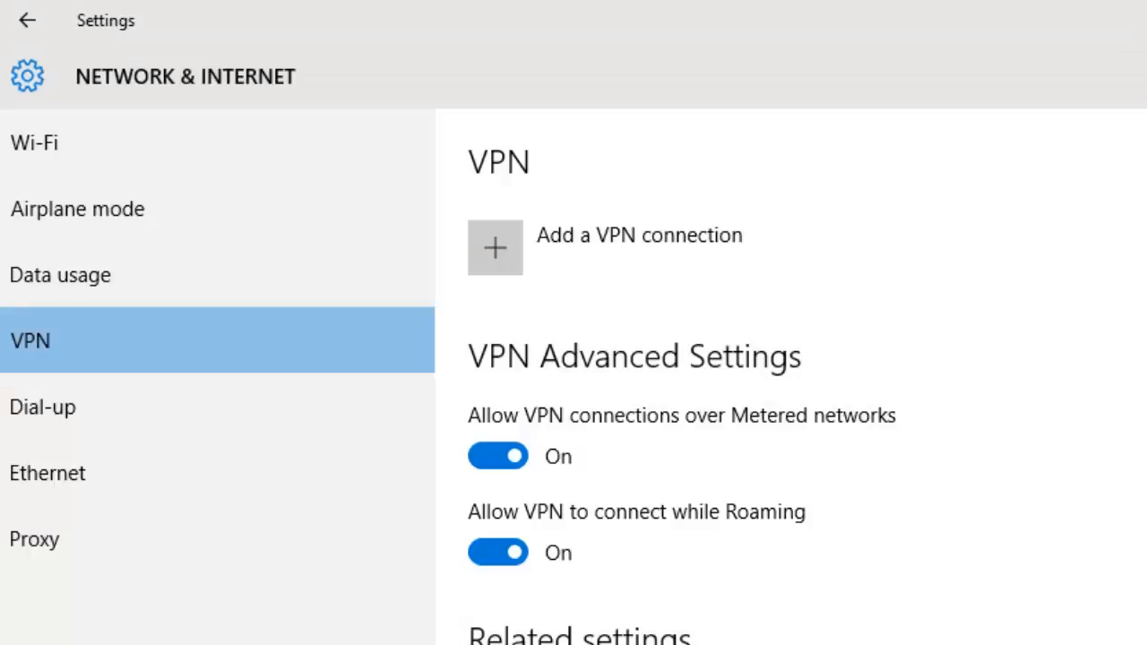